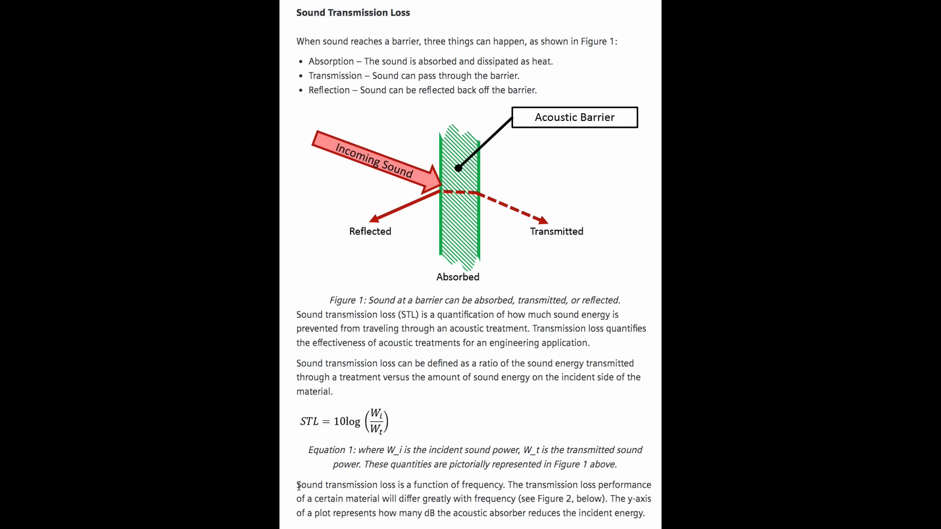
drag(295, 485, 505, 485)
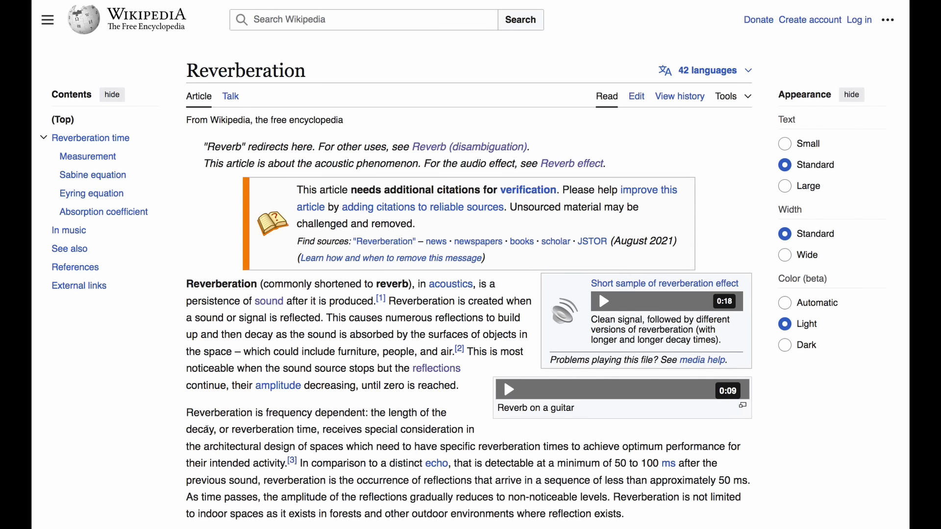
drag(386, 318, 305, 334)
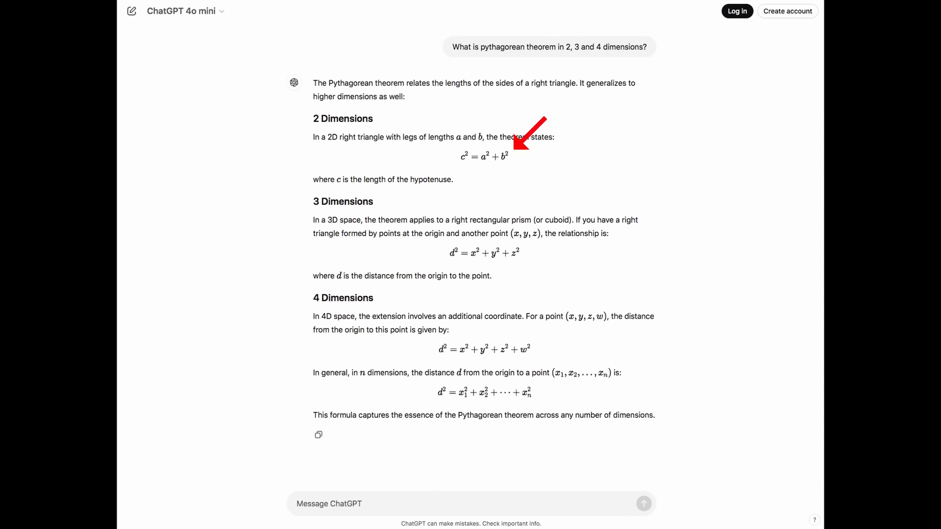
mouse_move(529, 246)
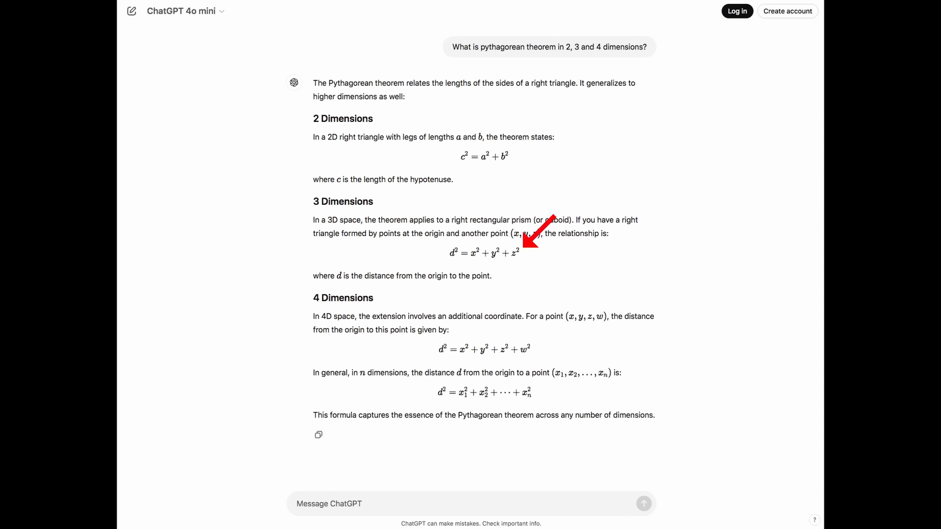